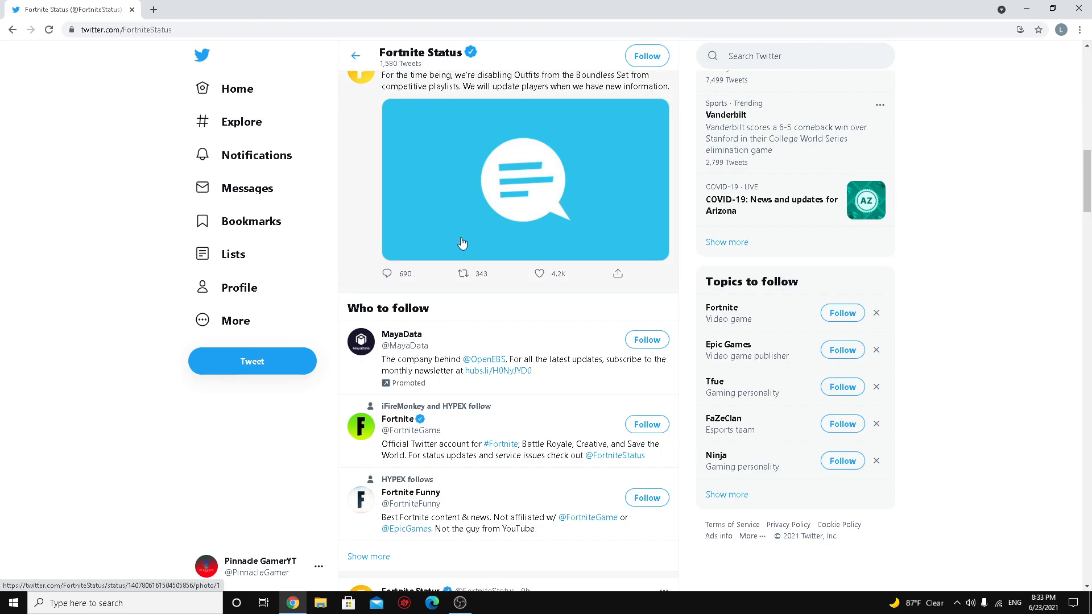
pyautogui.scroll(-3)
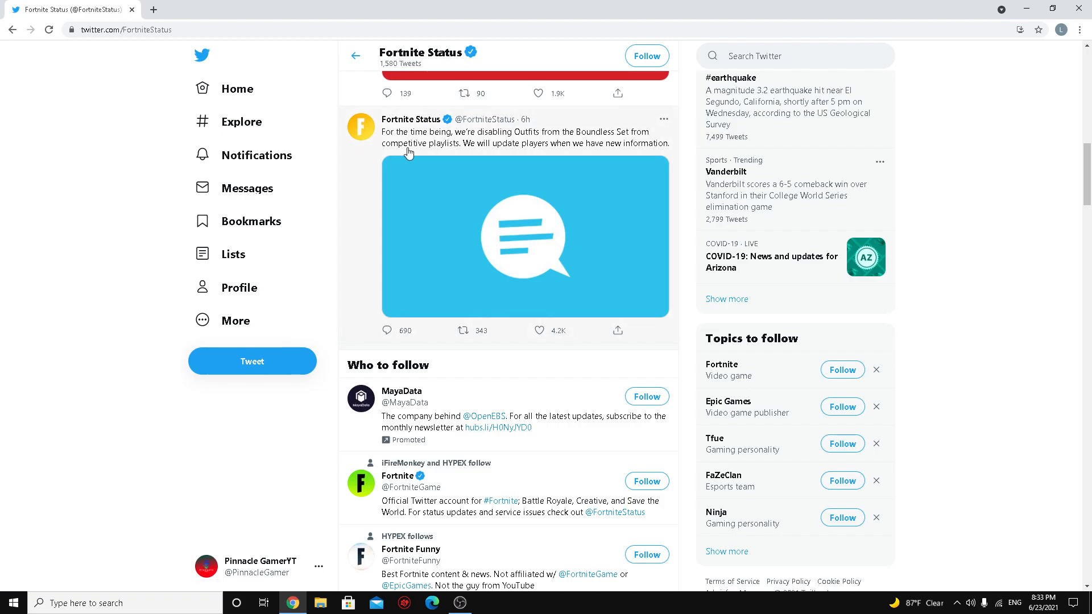
pyautogui.moveTo(417, 150)
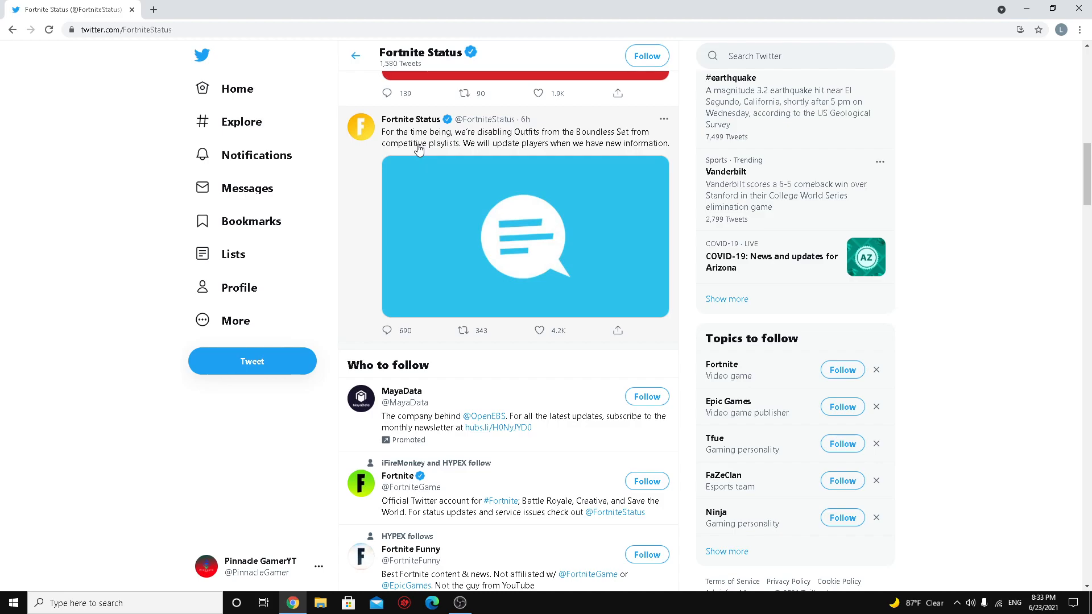
pyautogui.moveTo(478, 166)
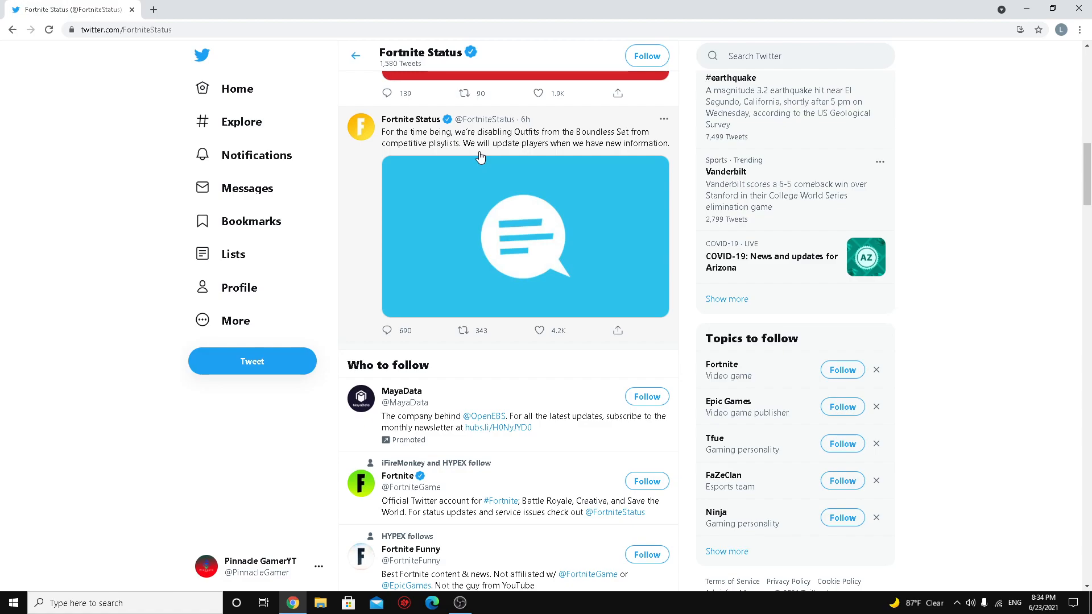
pyautogui.moveTo(346, 234)
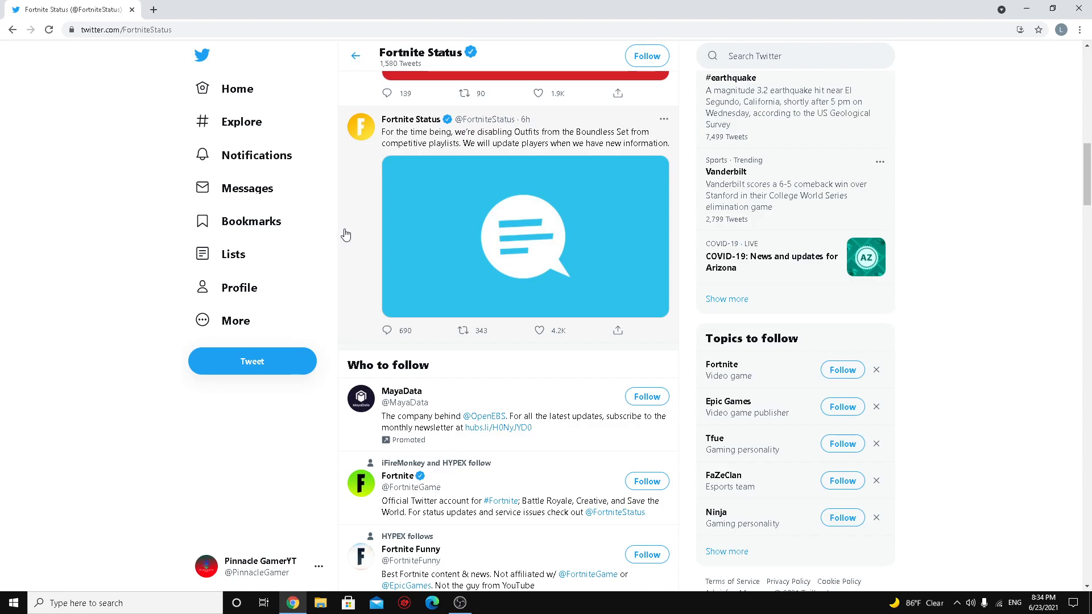
pyautogui.moveTo(346, 220)
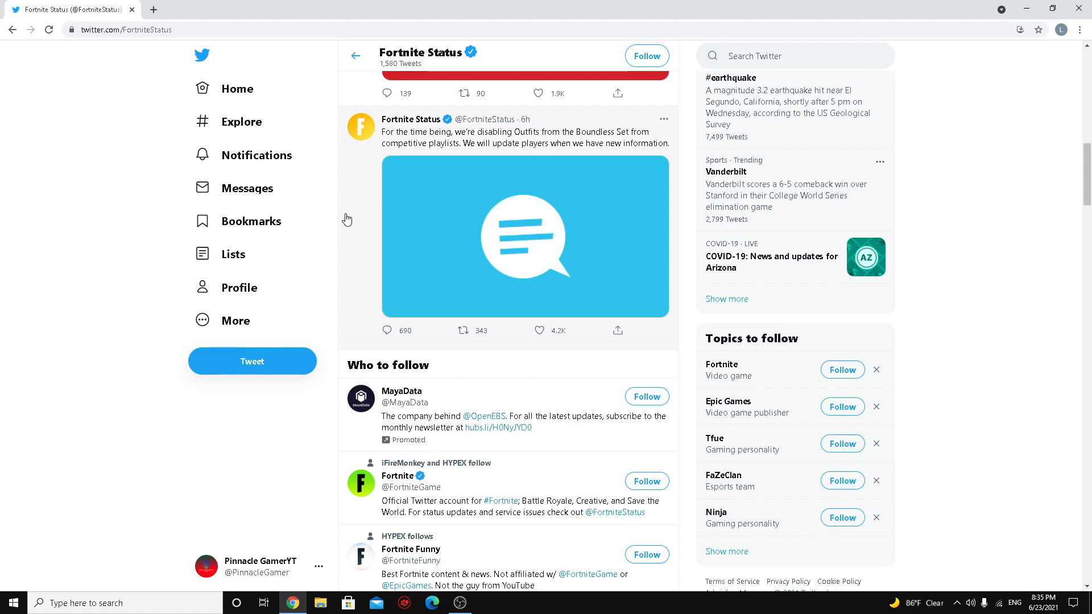
pyautogui.moveTo(395, 231)
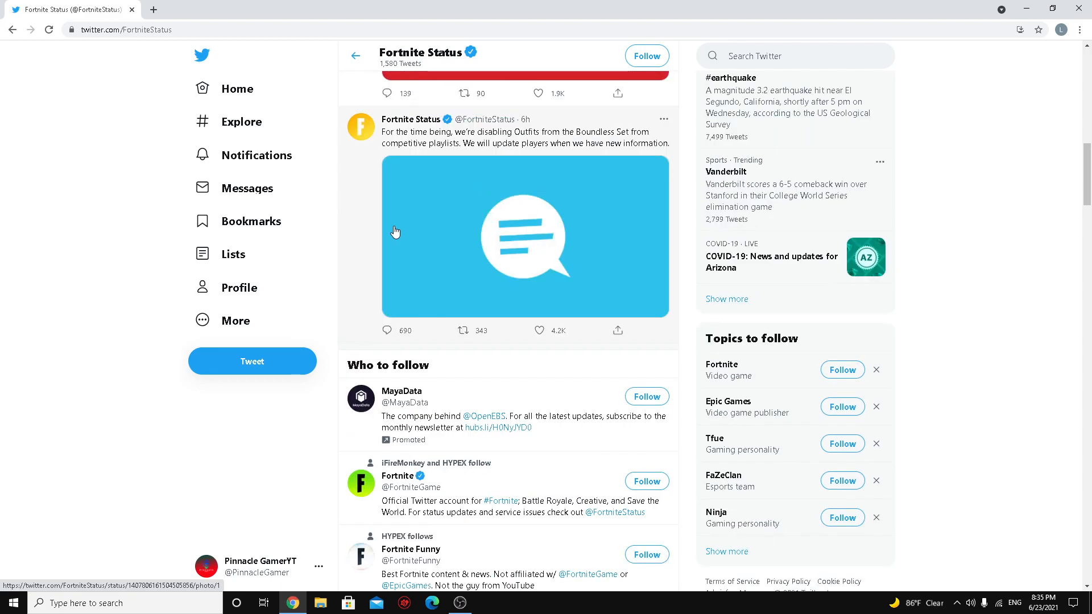